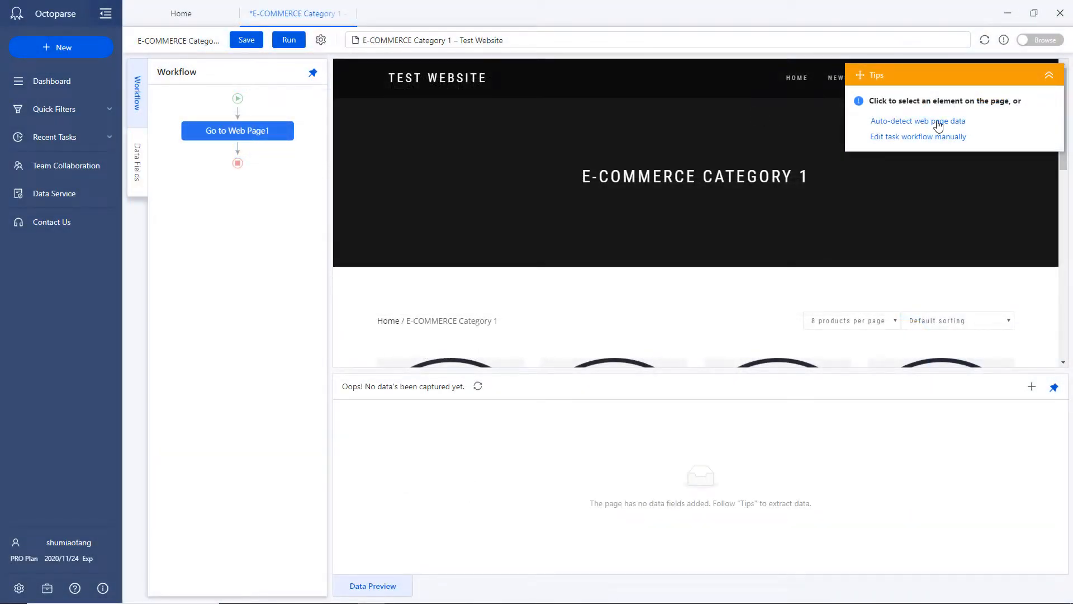
# Auto-detect the paginated product list, save the detected settings, and start running the task
pyautogui.click(918, 121)
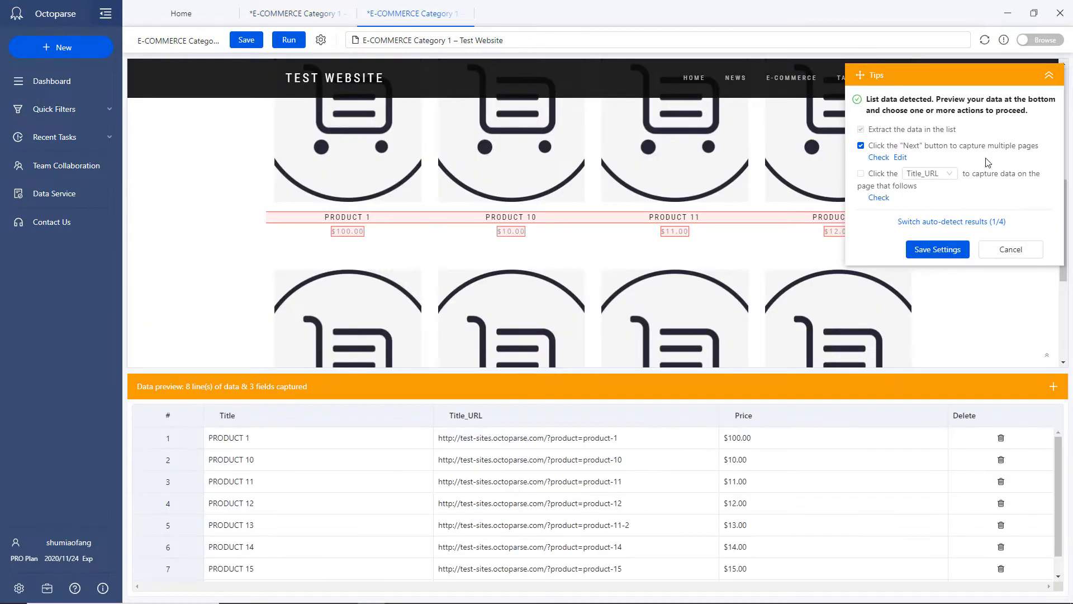
pyautogui.click(937, 249)
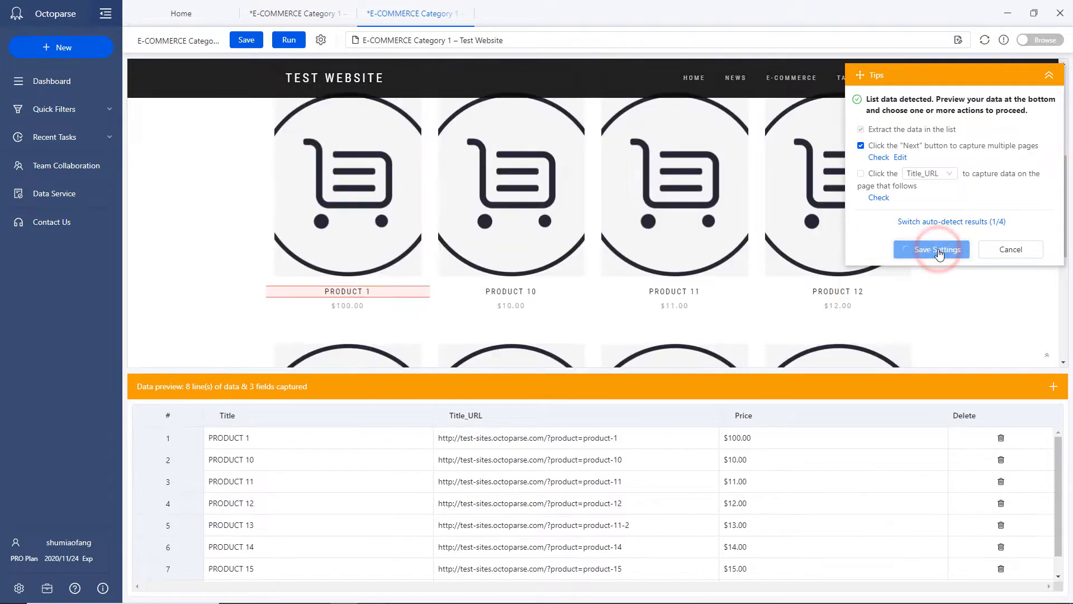
pyautogui.click(930, 250)
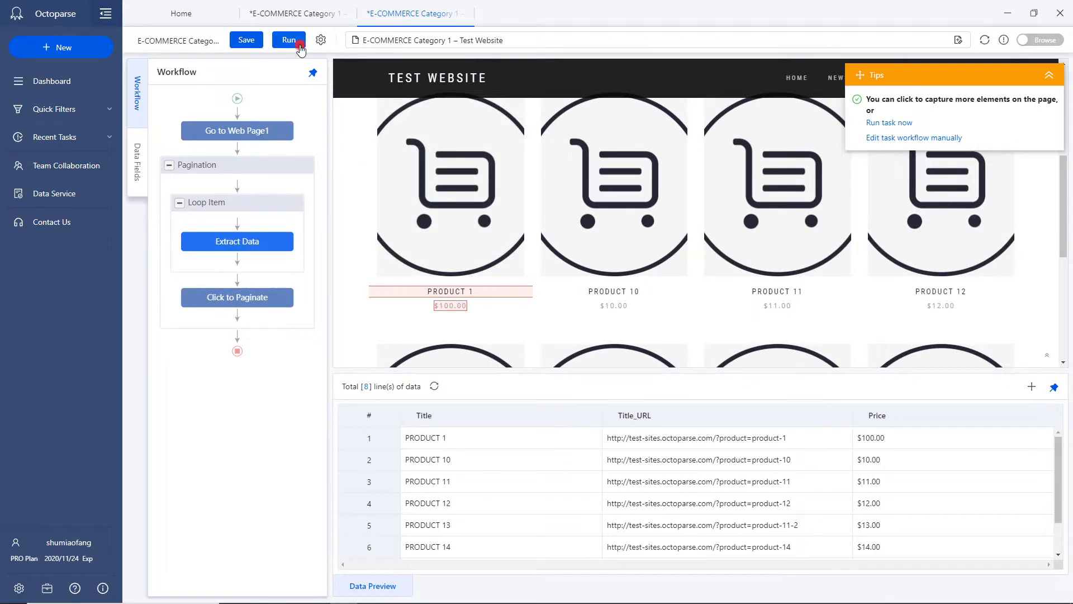
pyautogui.click(289, 39)
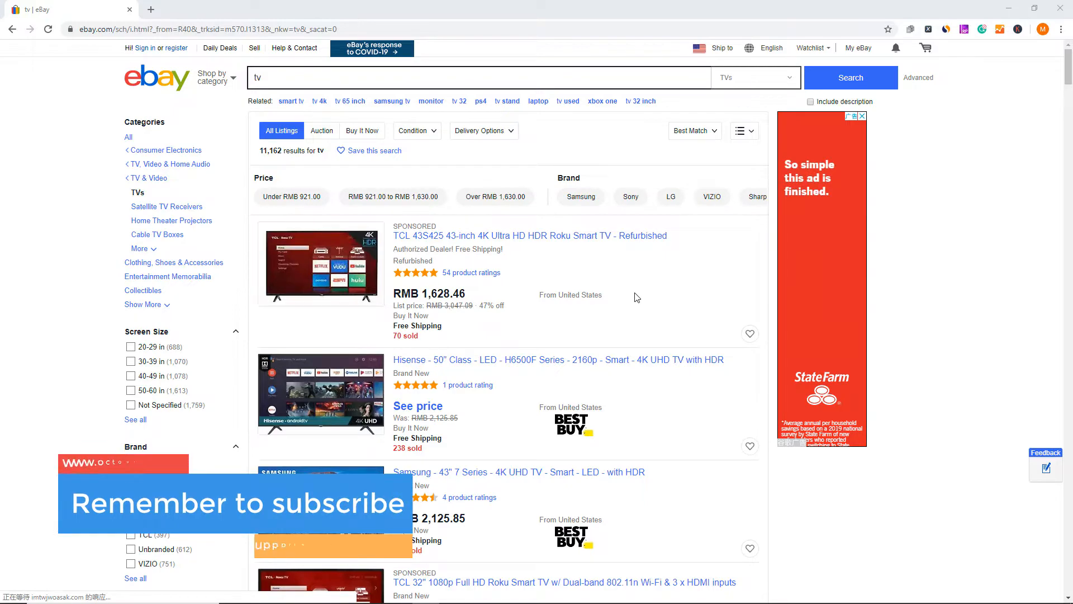
# Scroll through the eBay TV results, then load more reviews on the Countdown IMDb page
pyautogui.scroll(-3)
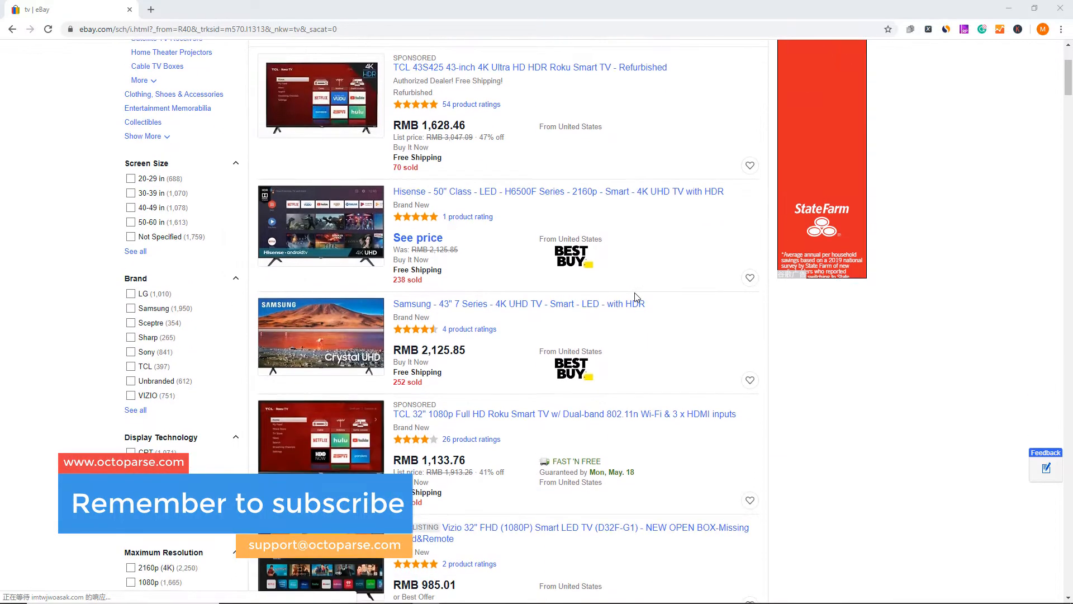
pyautogui.scroll(-3)
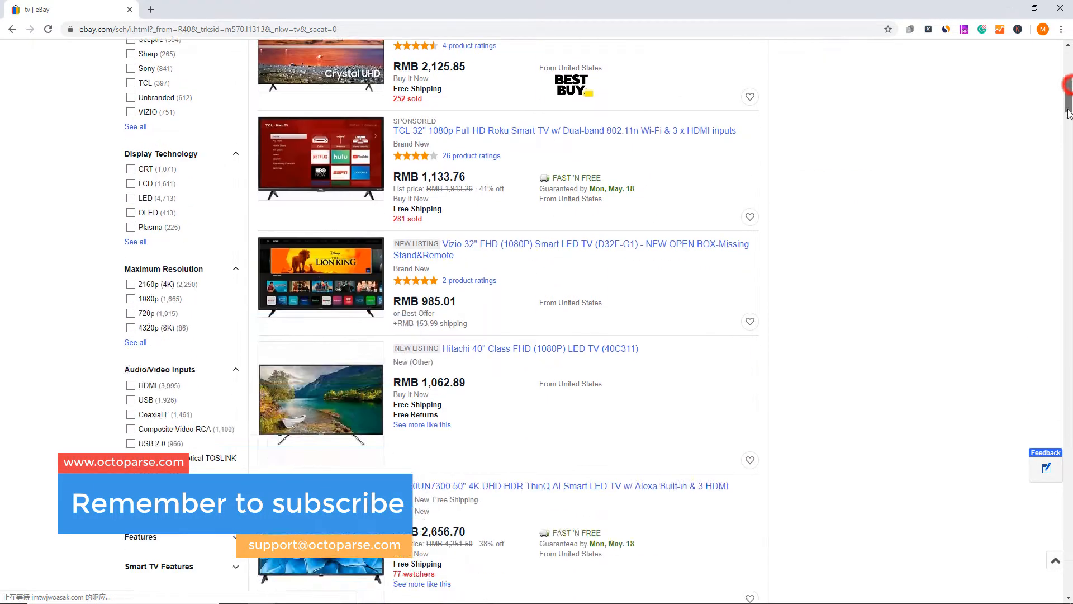
pyautogui.scroll(-3)
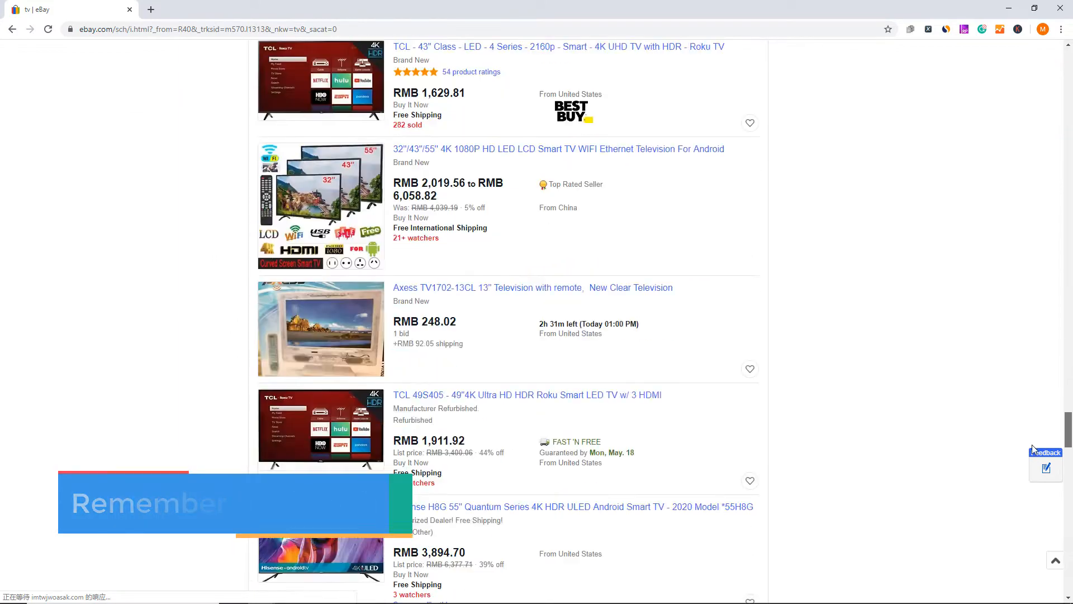
pyautogui.scroll(-3)
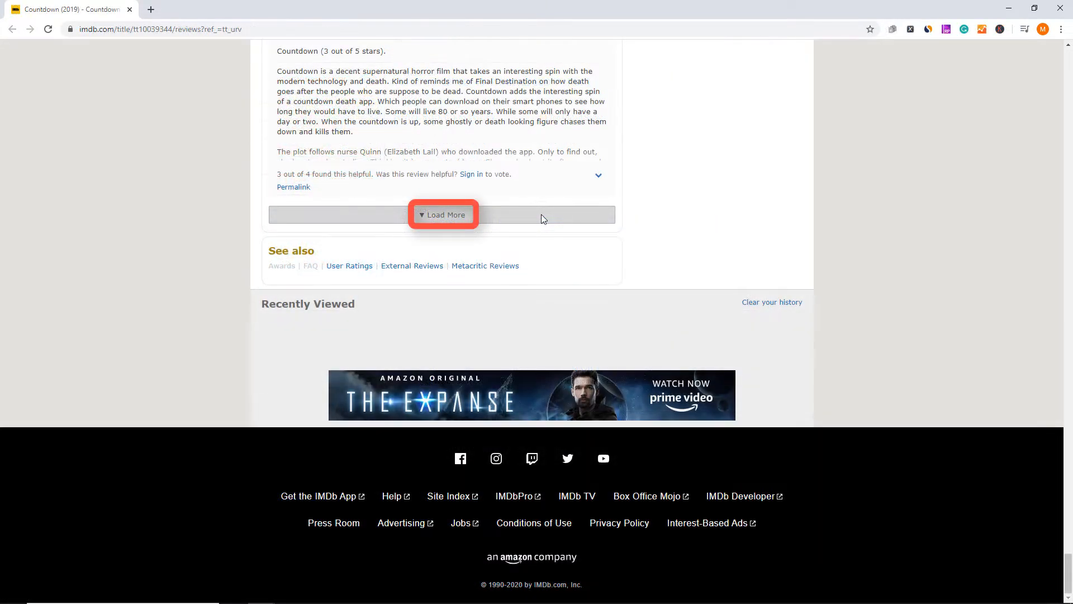
pyautogui.click(443, 214)
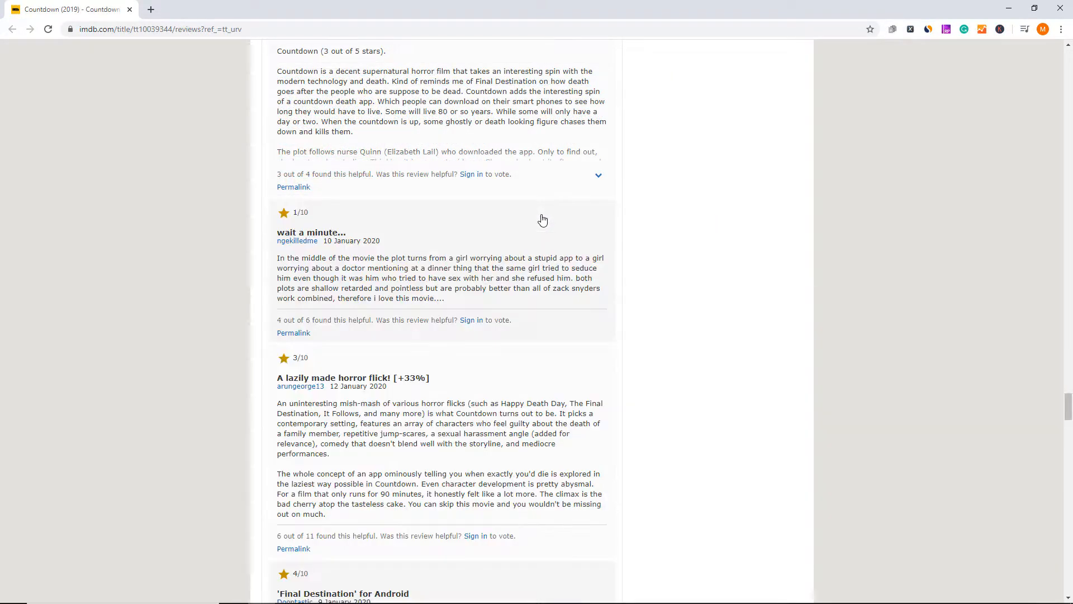
pyautogui.scroll(-3)
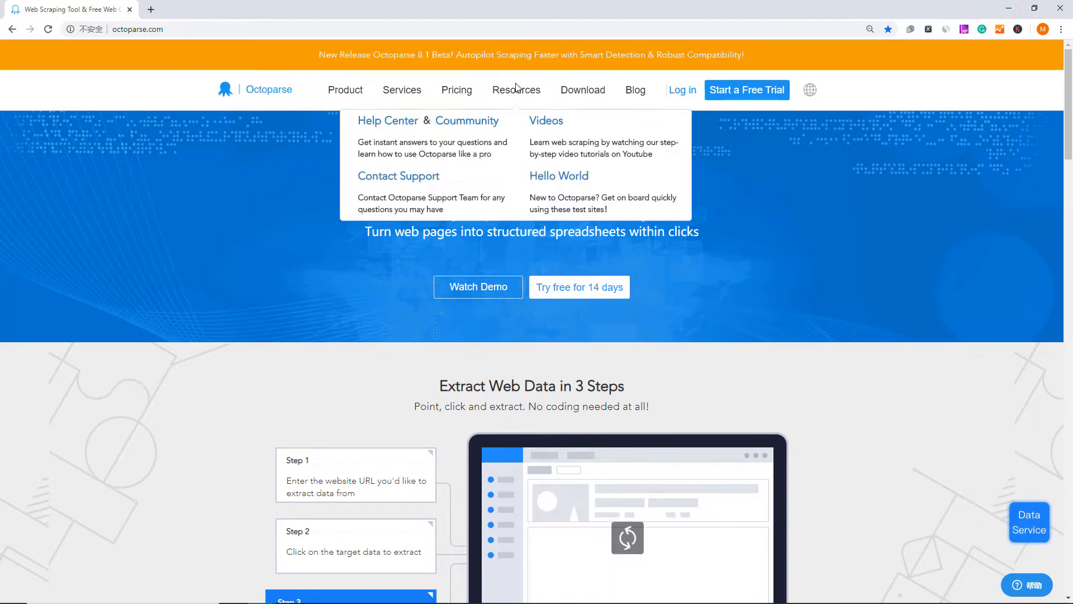
# Visit Octoparse's Hello World page, open the E-COMMERCE Category 1 site and copy its URL
pyautogui.click(559, 176)
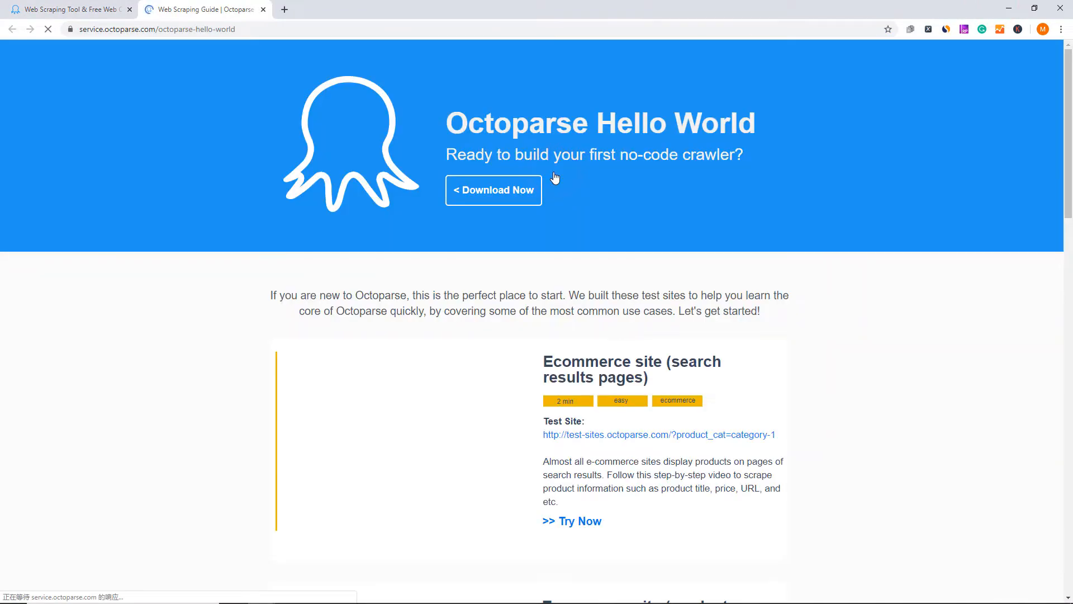
pyautogui.scroll(-3)
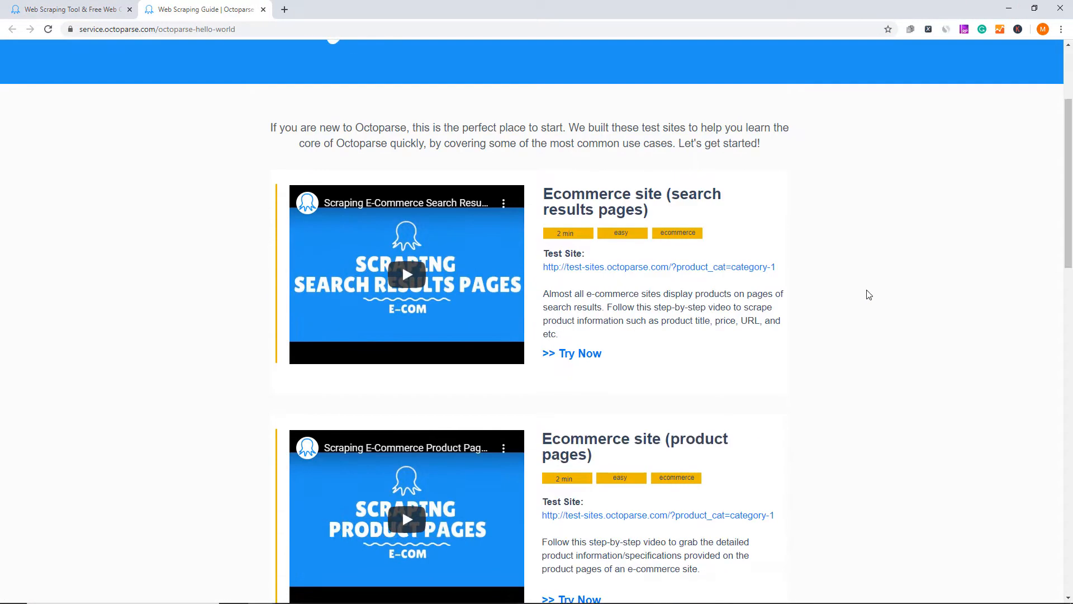
pyautogui.scroll(3)
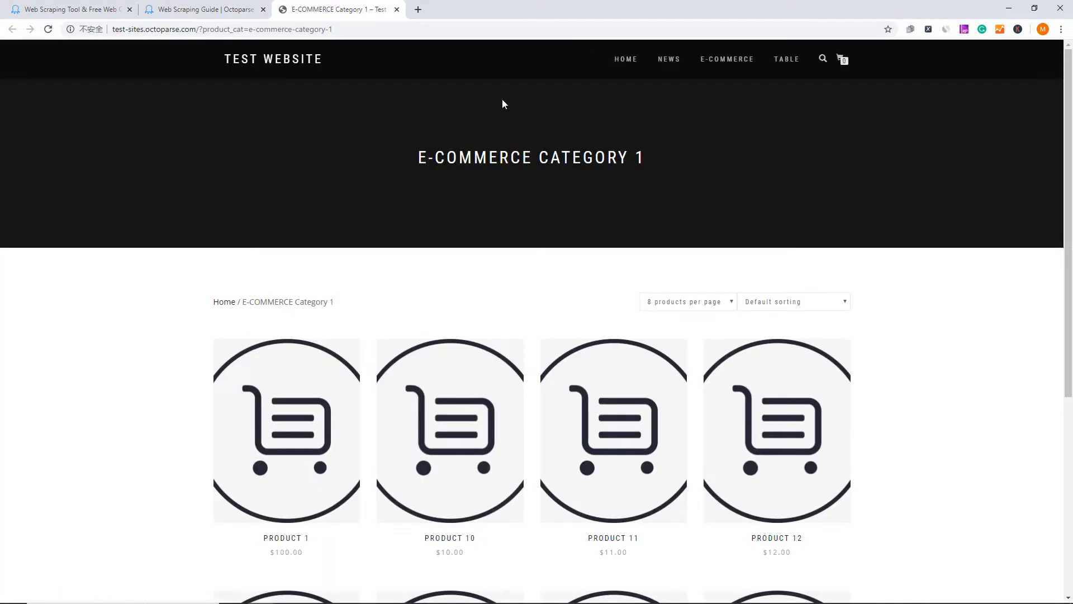
pyautogui.scroll(-3)
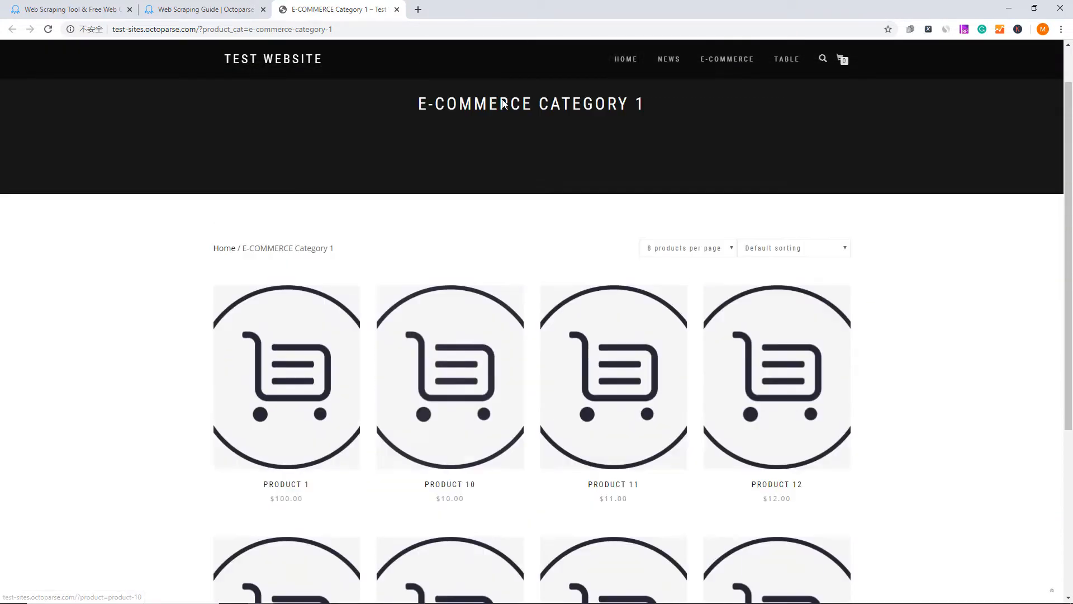
pyautogui.press('ctrl+c')
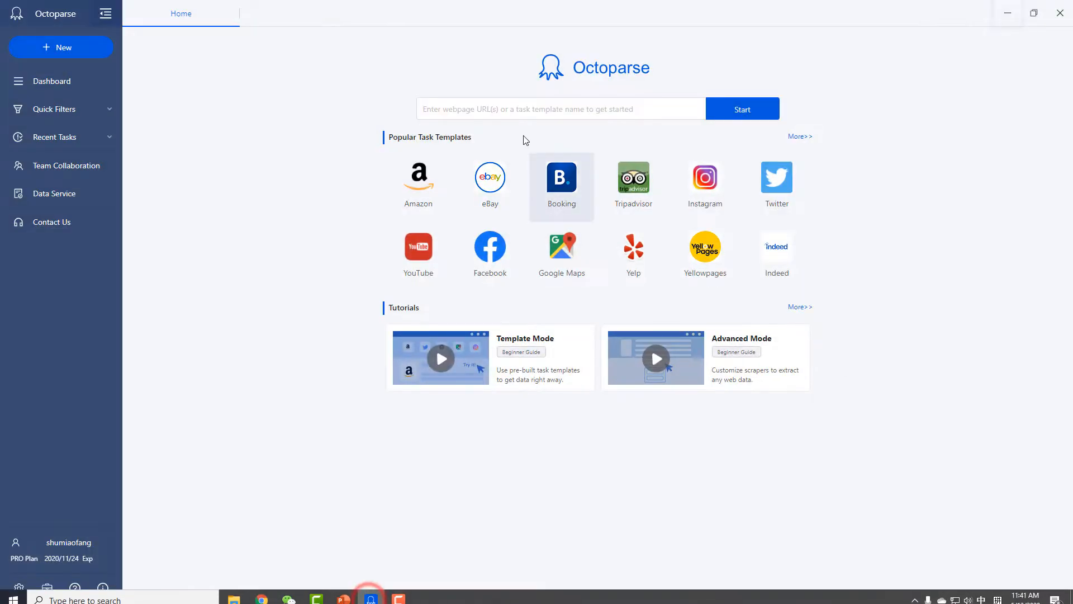
# Paste the E-COMMERCE Category 1 URL into the Home search box and start the task
pyautogui.press('ctrl+v')
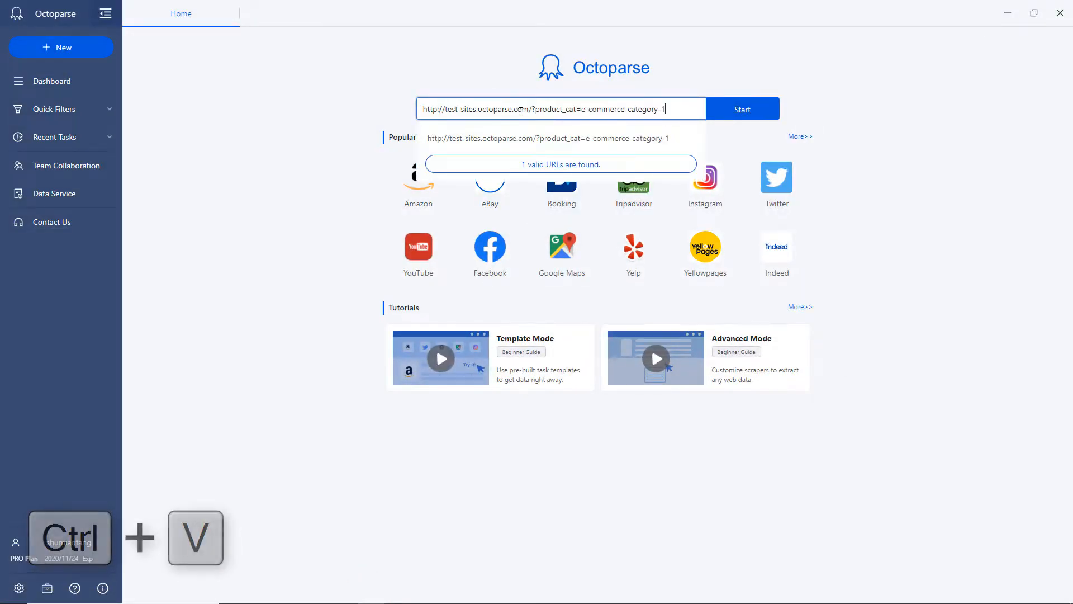
pyautogui.click(742, 109)
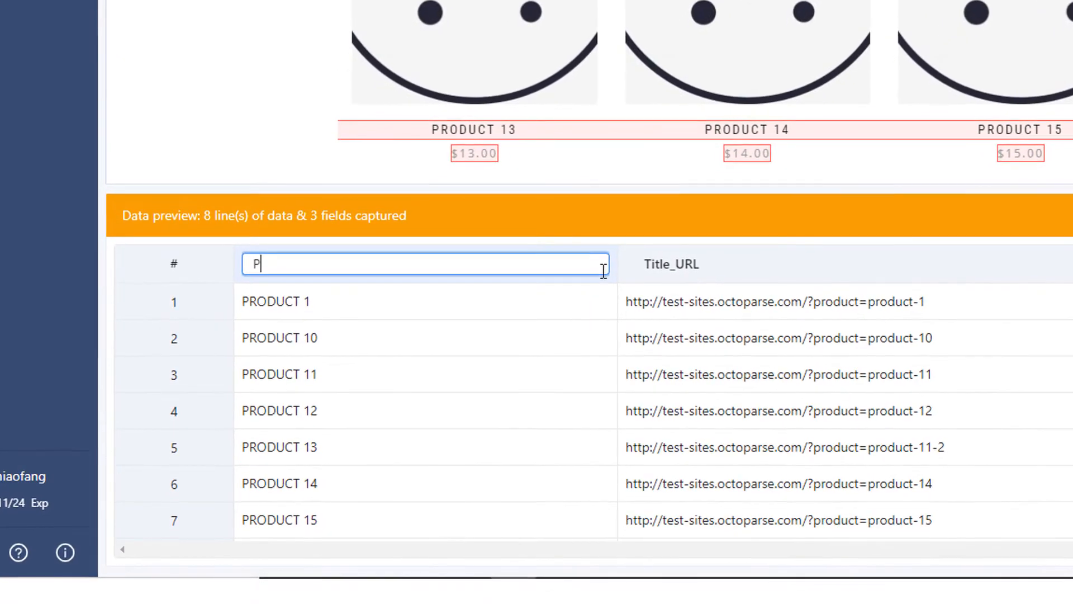
# Rename the Title column in the data preview to 'Product_Name'
pyautogui.write('roduct')
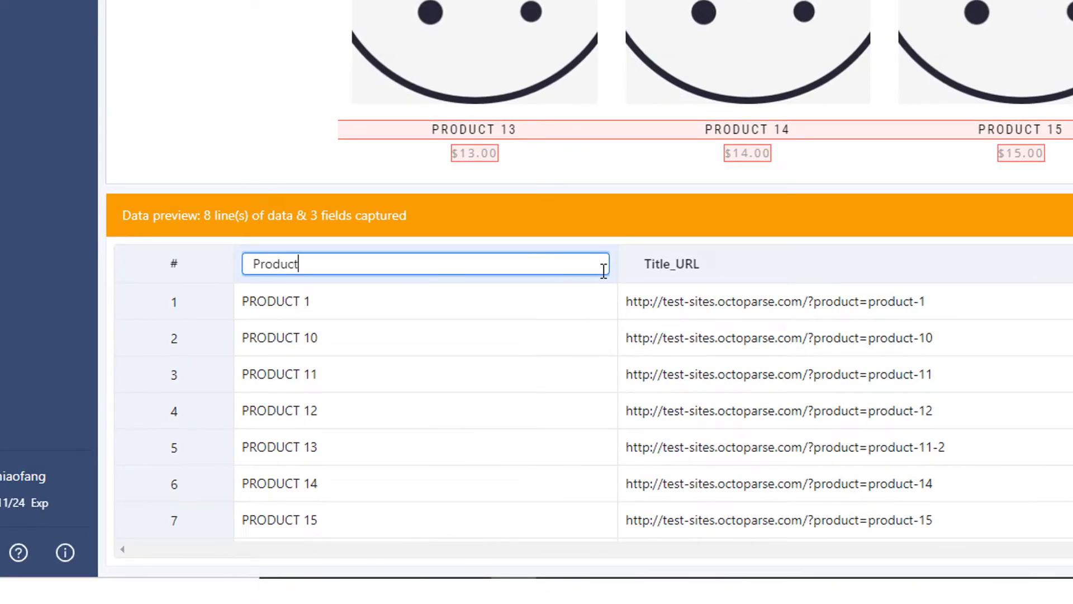
pyautogui.write('_Name')
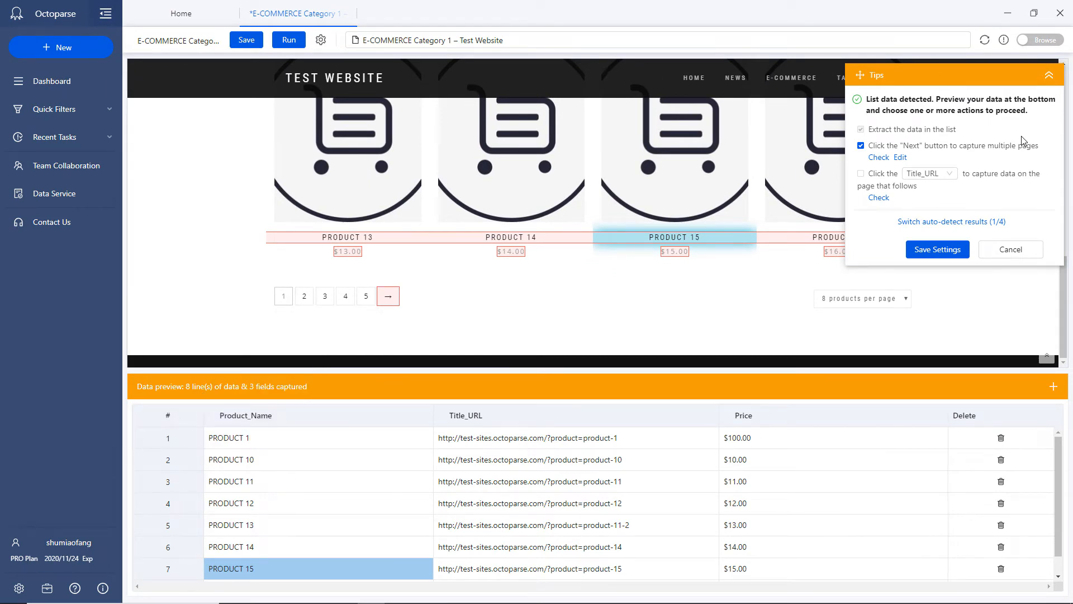
pyautogui.moveTo(1021, 154)
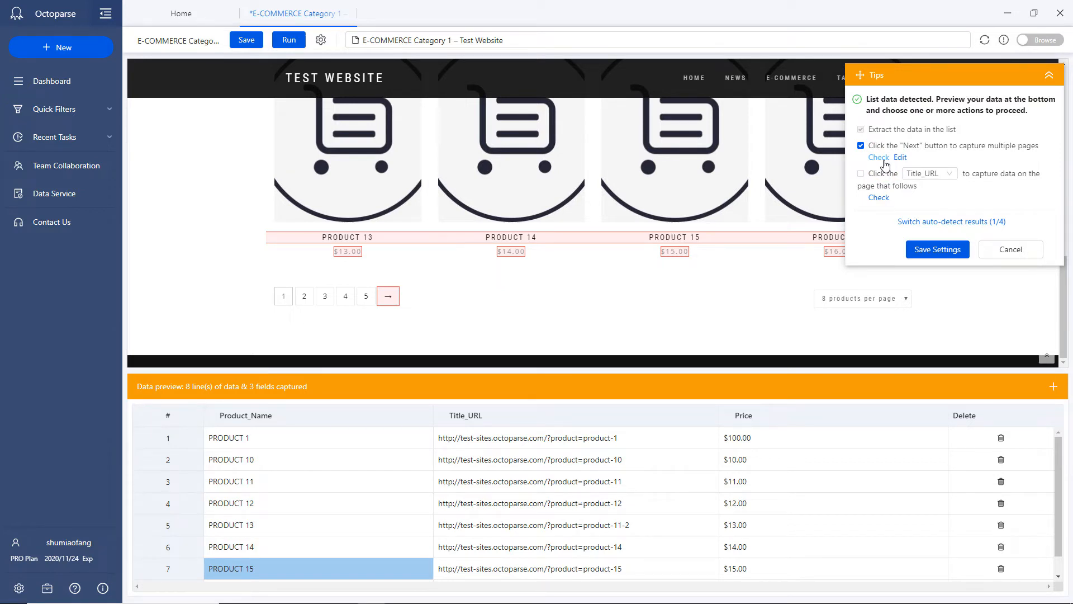
pyautogui.moveTo(912, 158)
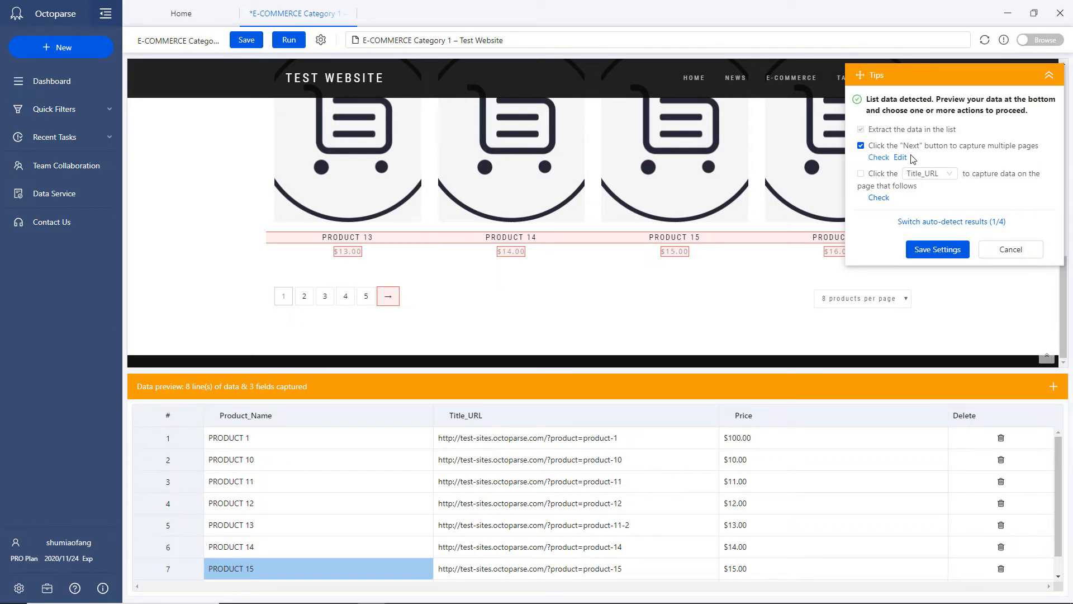
# Edit the Next button option and confirm the arrow after the page numbers
pyautogui.click(899, 157)
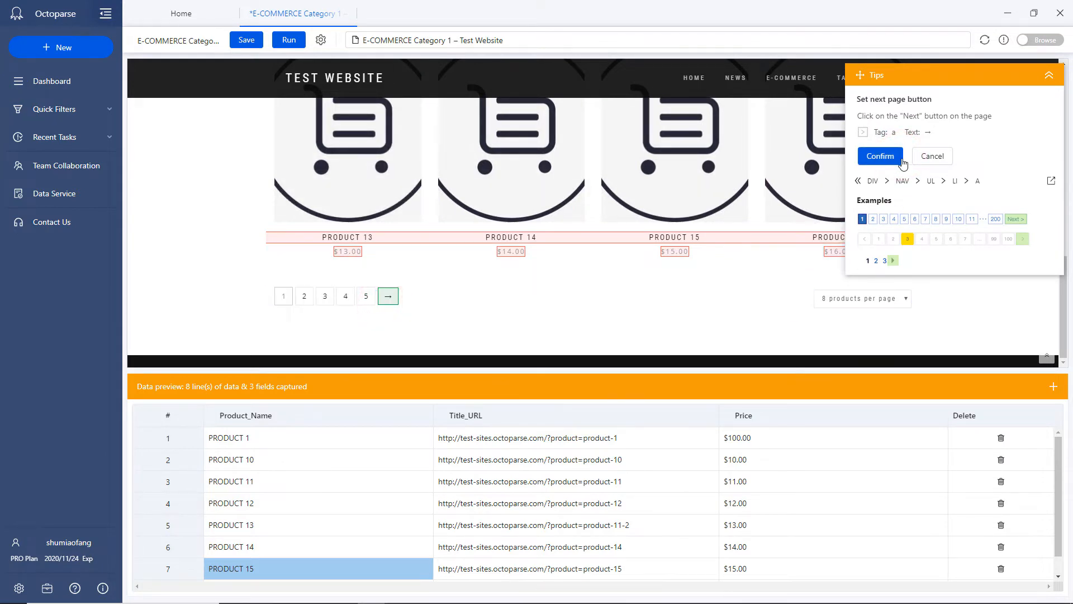
pyautogui.click(880, 155)
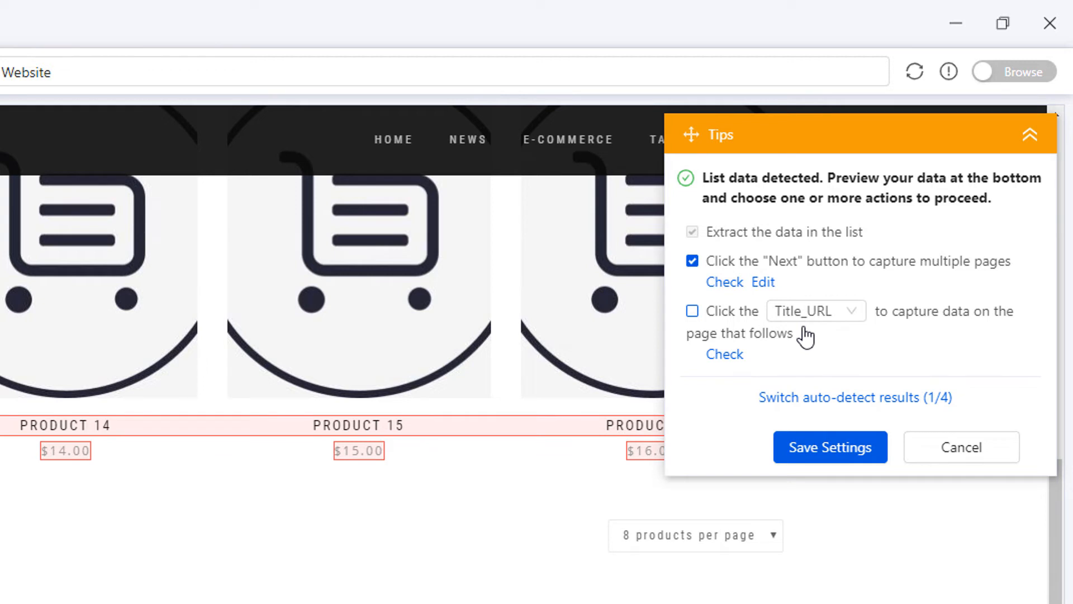
pyautogui.click(693, 310)
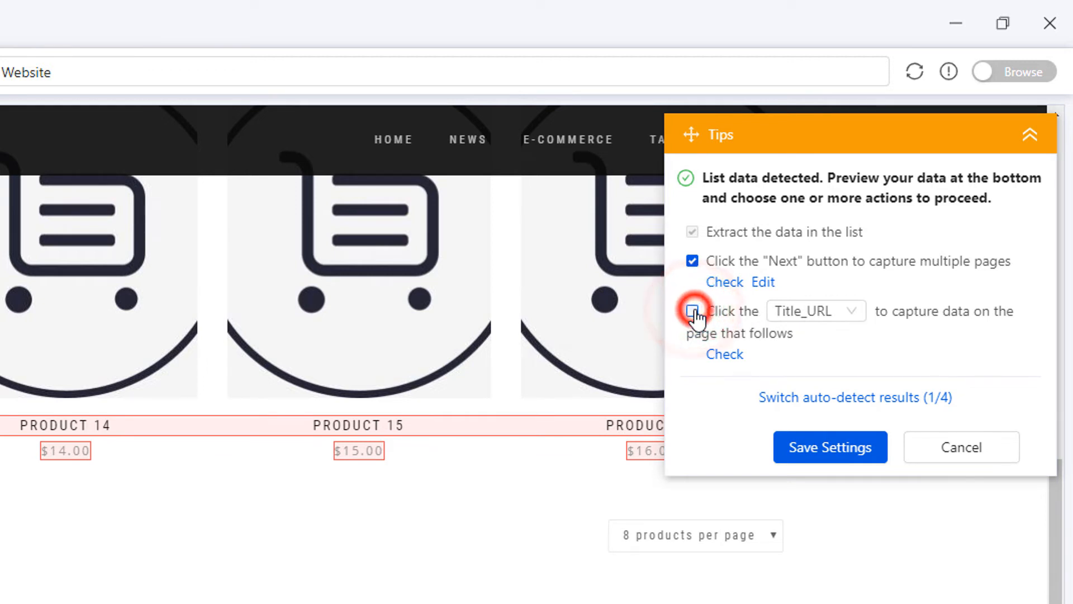
pyautogui.click(692, 311)
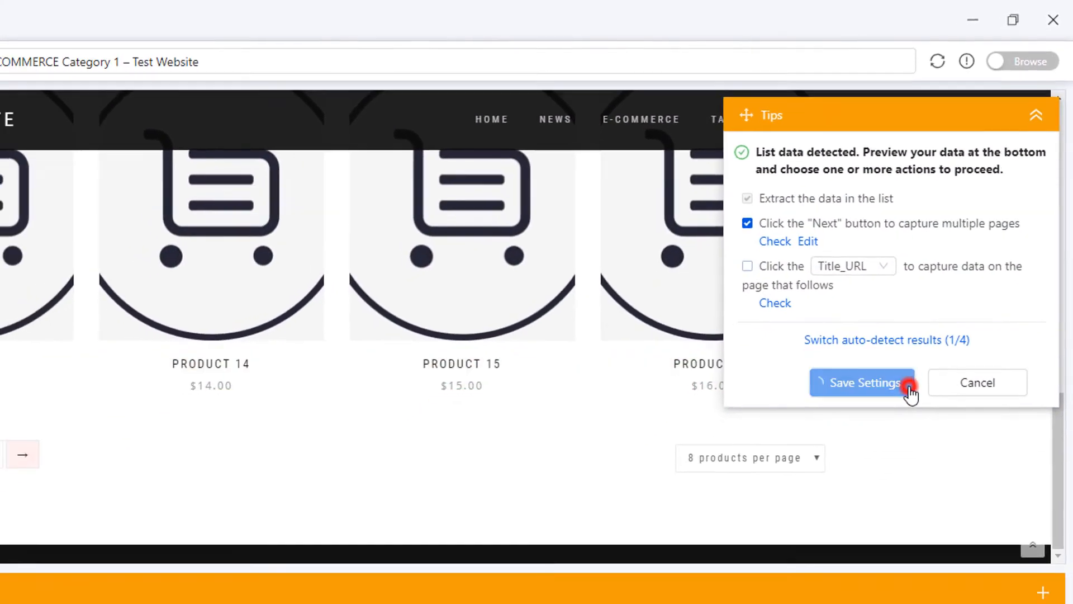
# Save the extraction settings and run the task locally on this device
pyautogui.click(864, 383)
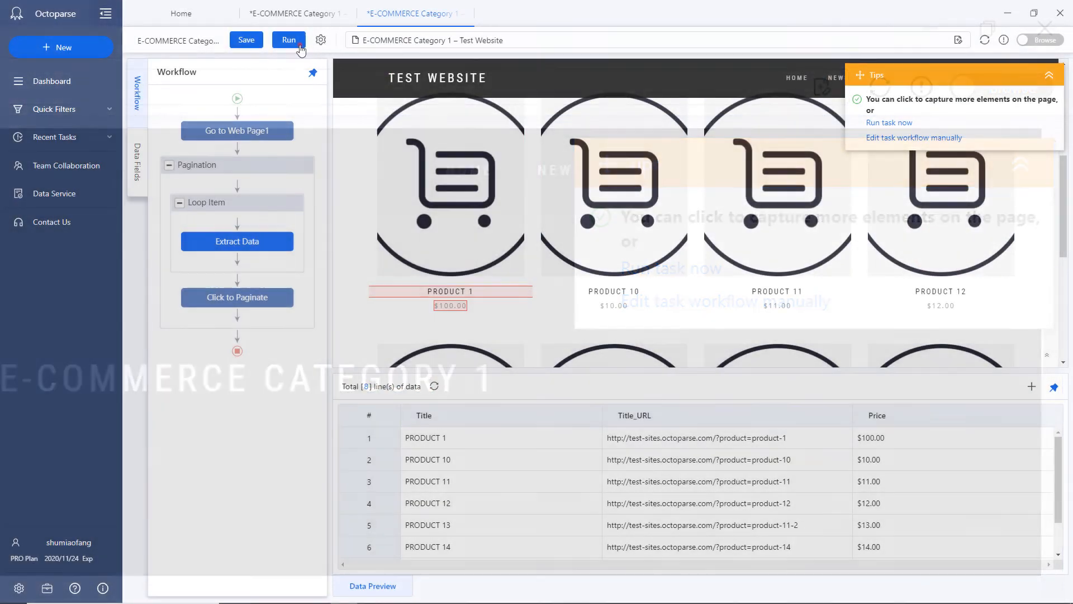
pyautogui.click(288, 40)
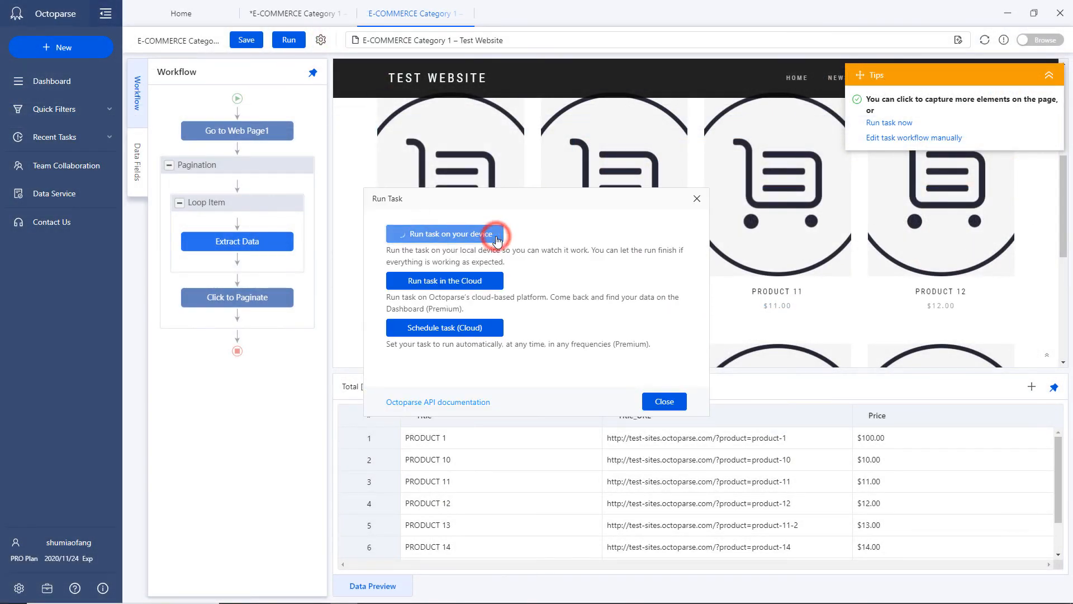
pyautogui.click(445, 234)
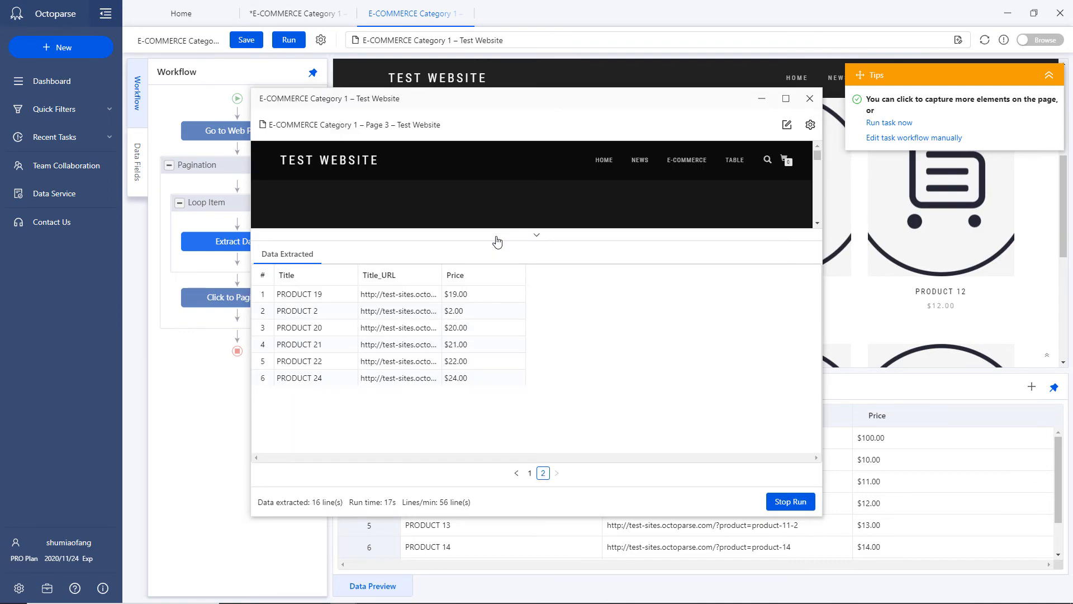